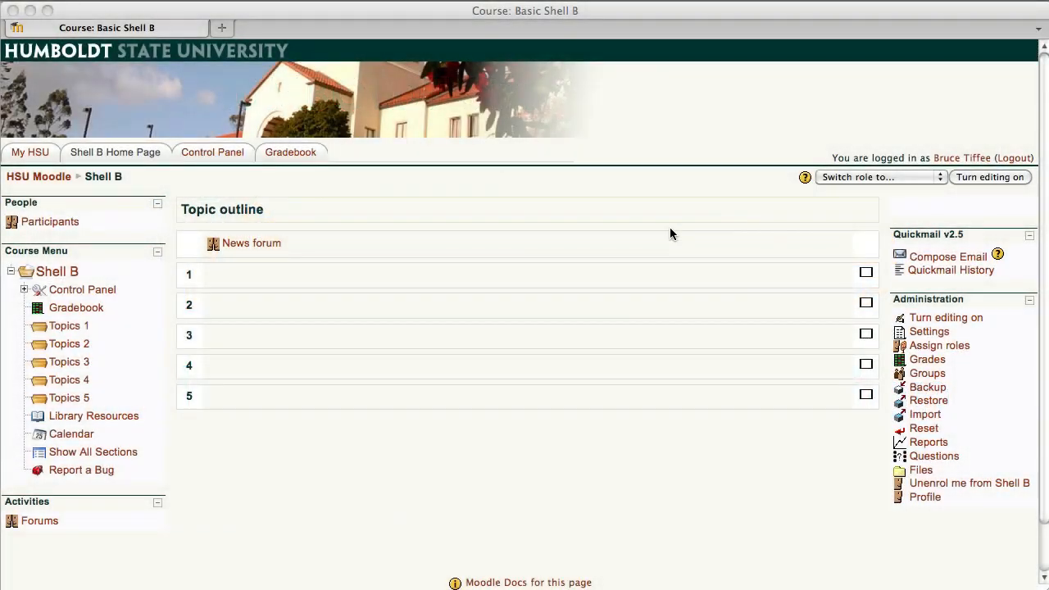
mouse_move(647, 263)
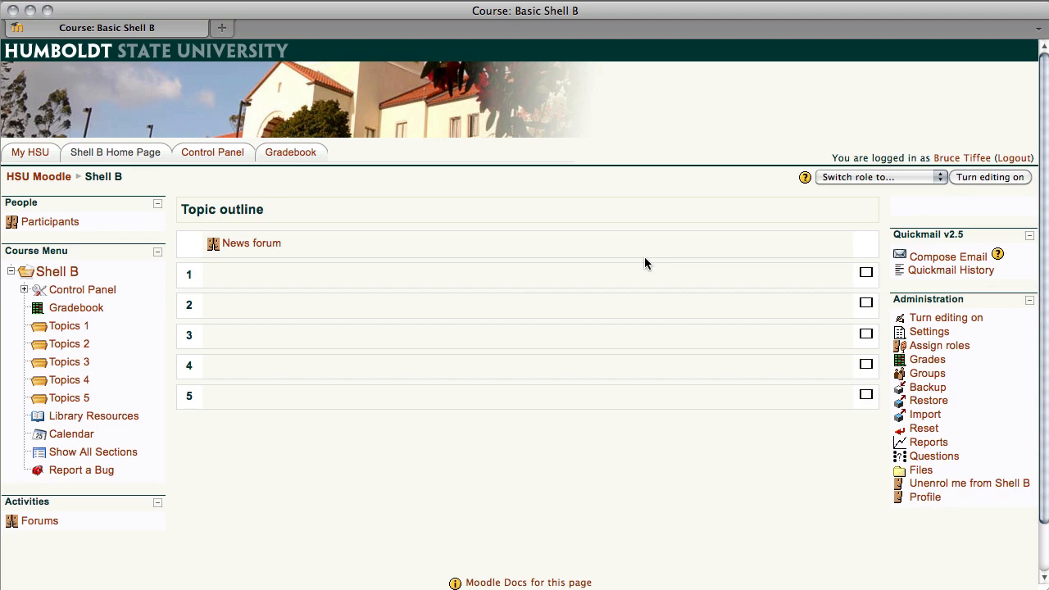
mouse_move(983, 187)
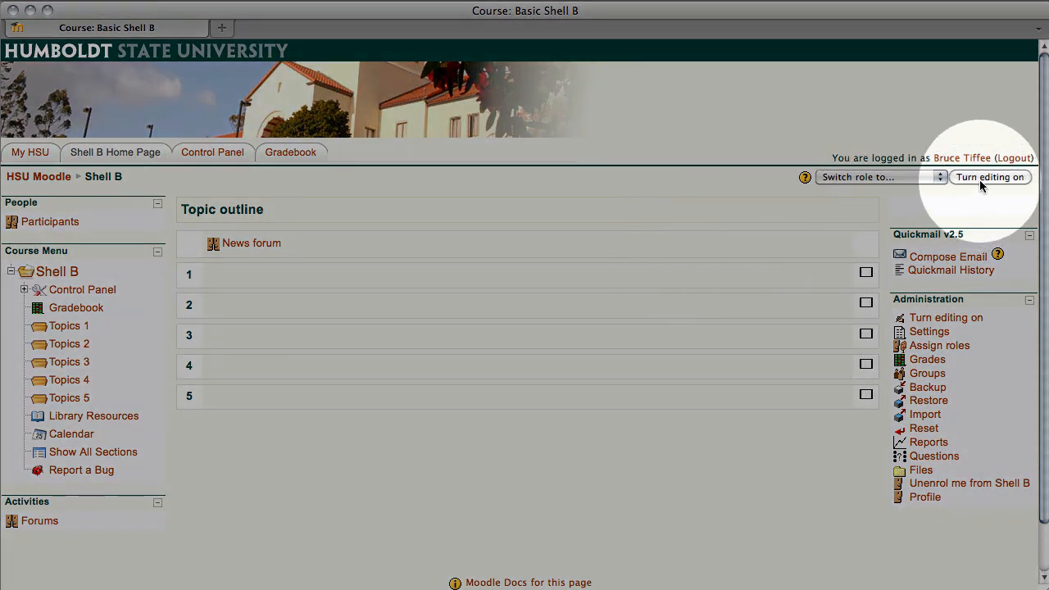
Turn on editing mode for the Shell B course page.
left_click(990, 177)
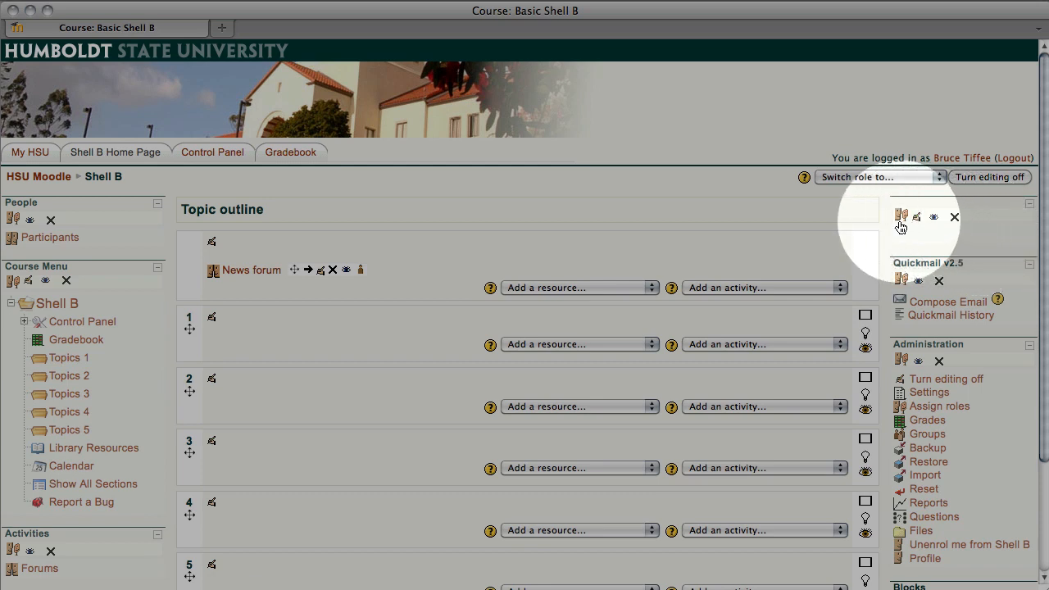
mouse_move(912, 217)
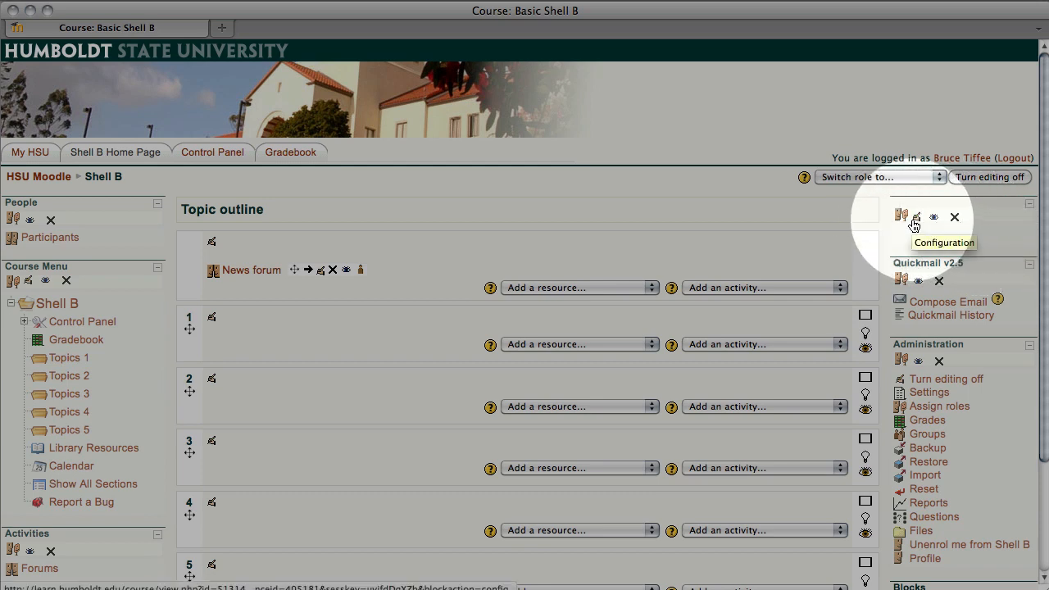
Open the new block's configuration and enter 'Moodle 101' as the Block Title.
left_click(914, 217)
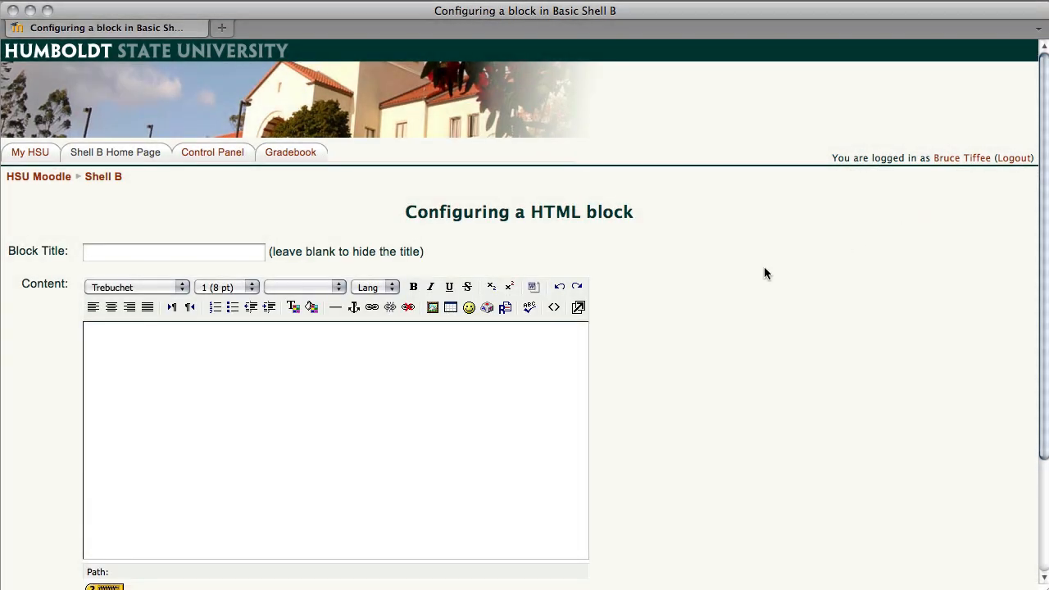
scroll("down", 3)
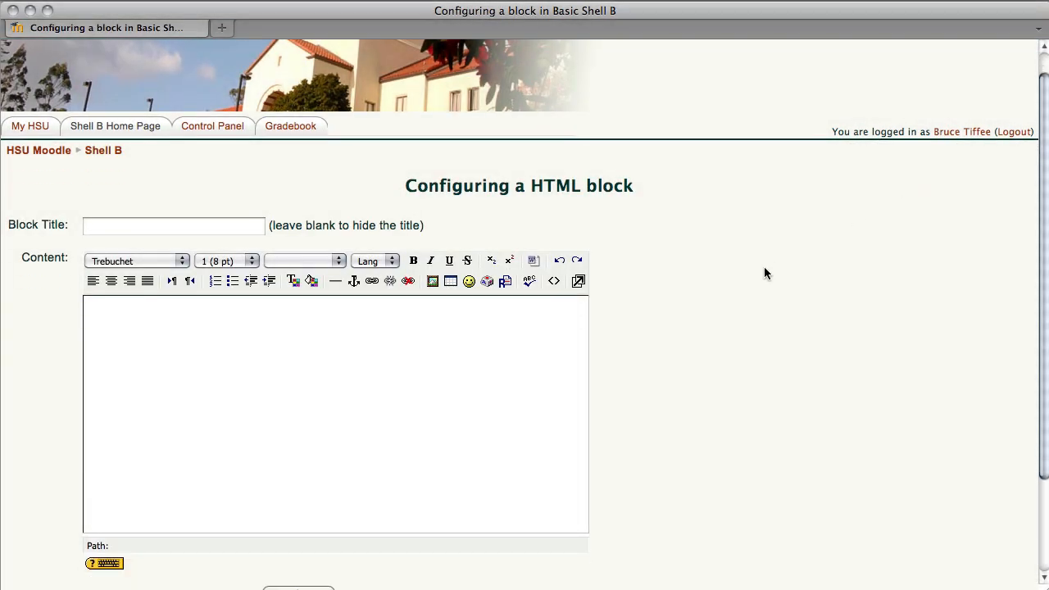
scroll("down", 3)
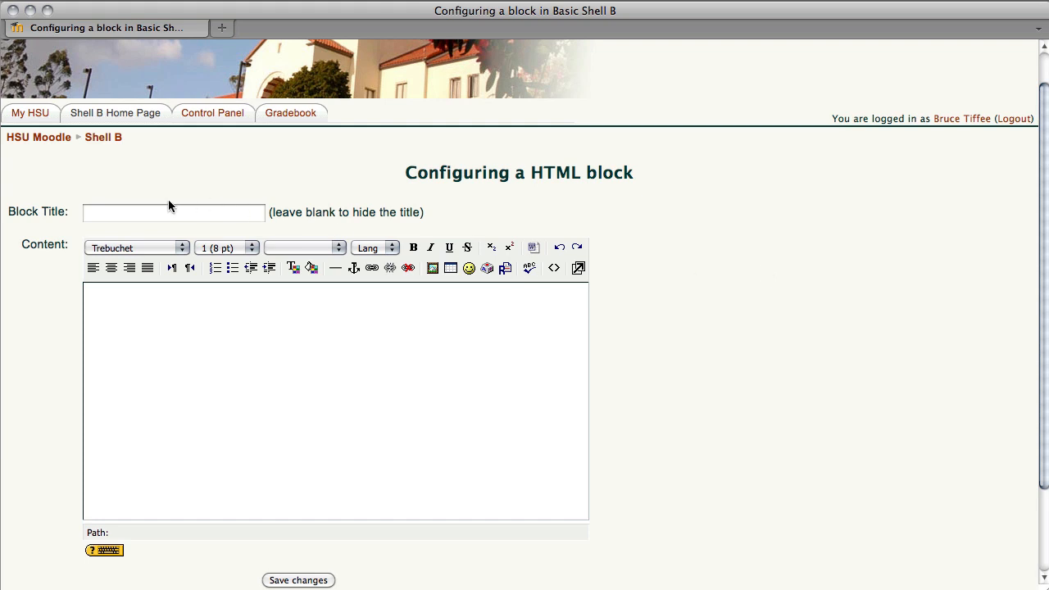
left_click(168, 212)
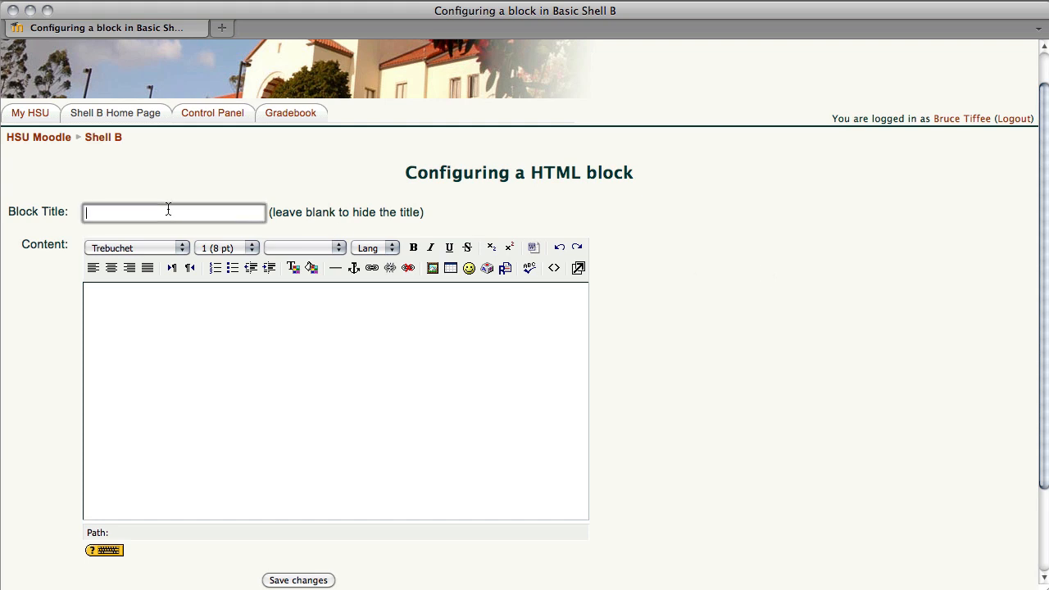
type("Moodle")
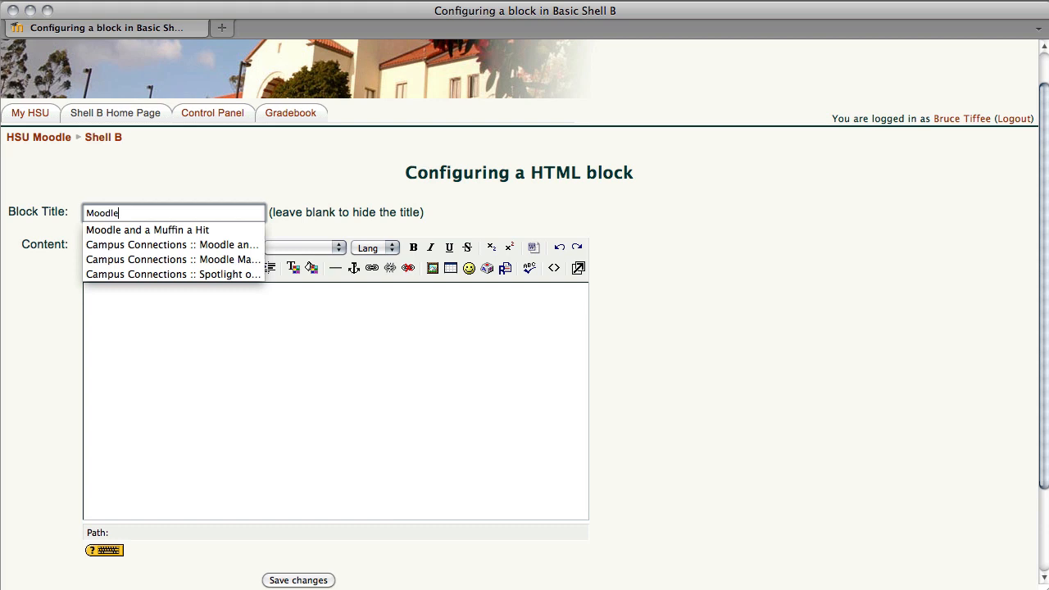
type("101")
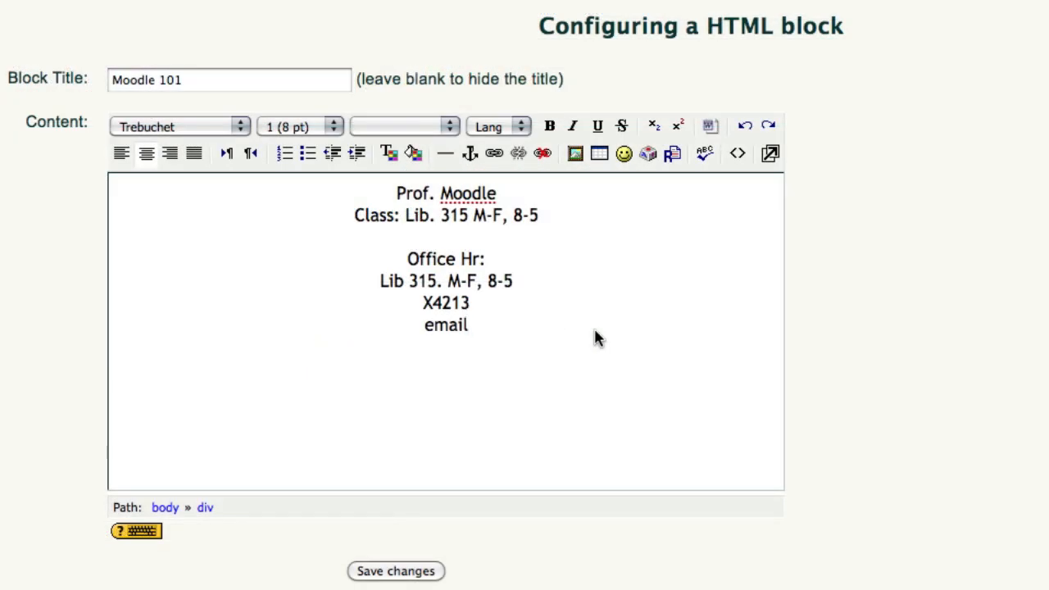
Place the cursor after 'Prof. Moodle' to add a blank line before the class line.
left_click(468, 325)
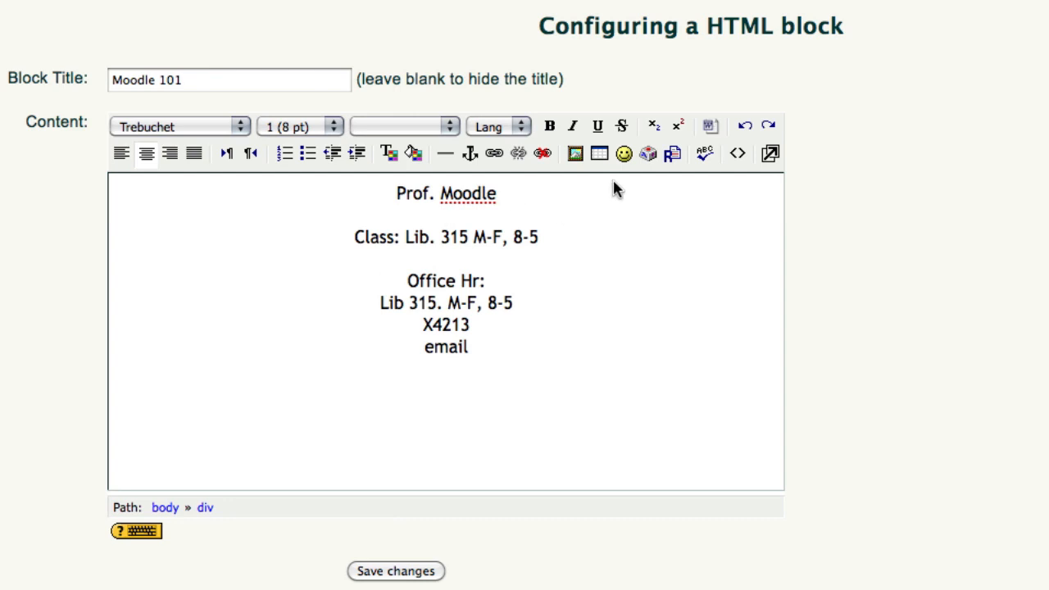
mouse_move(622, 154)
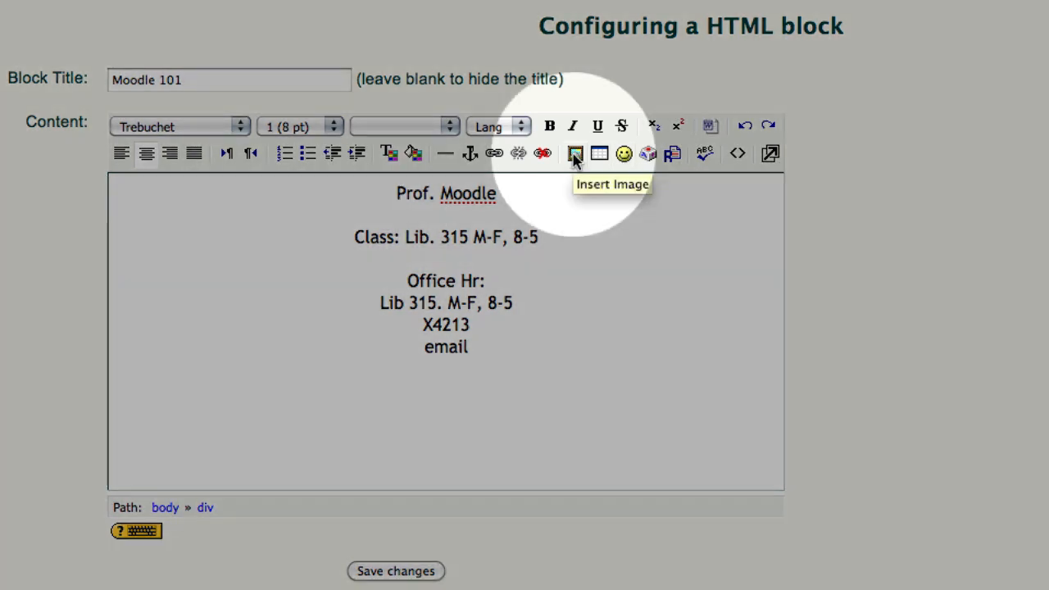
Open the Insert Image dialog and its file upload chooser.
left_click(575, 154)
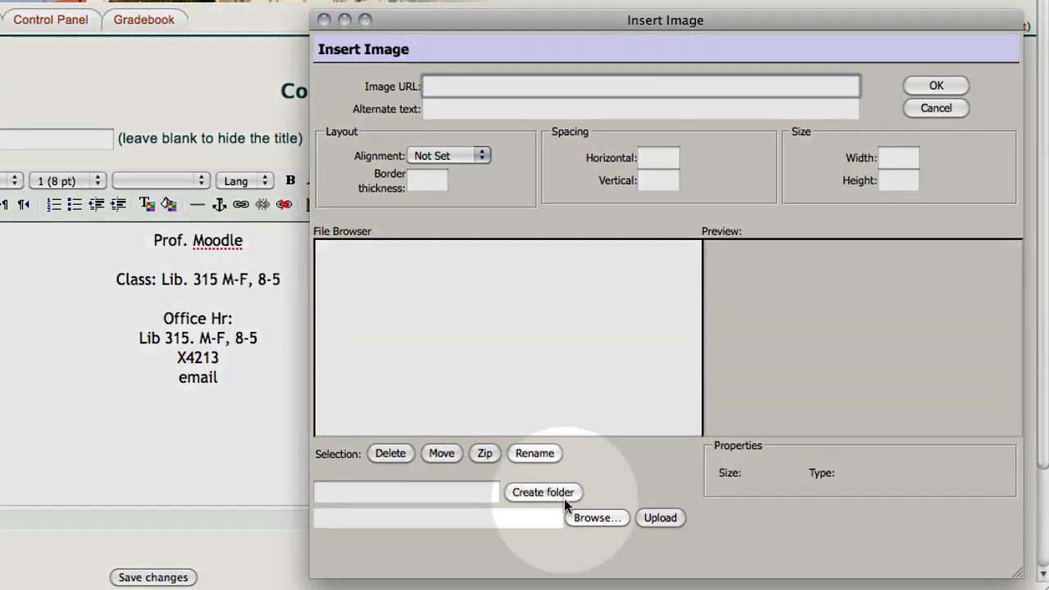
left_click(596, 518)
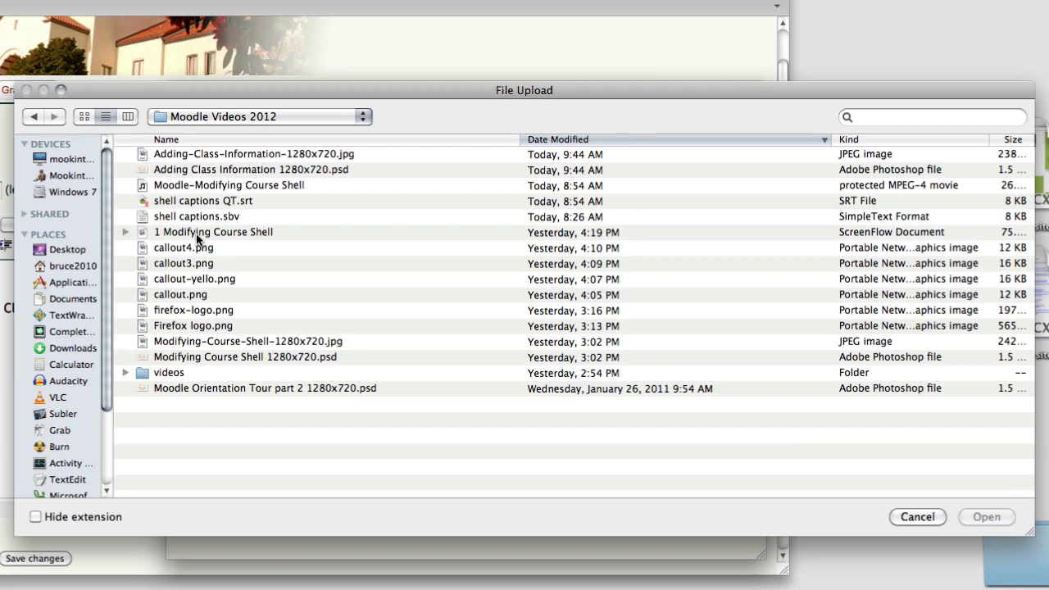
mouse_move(197, 308)
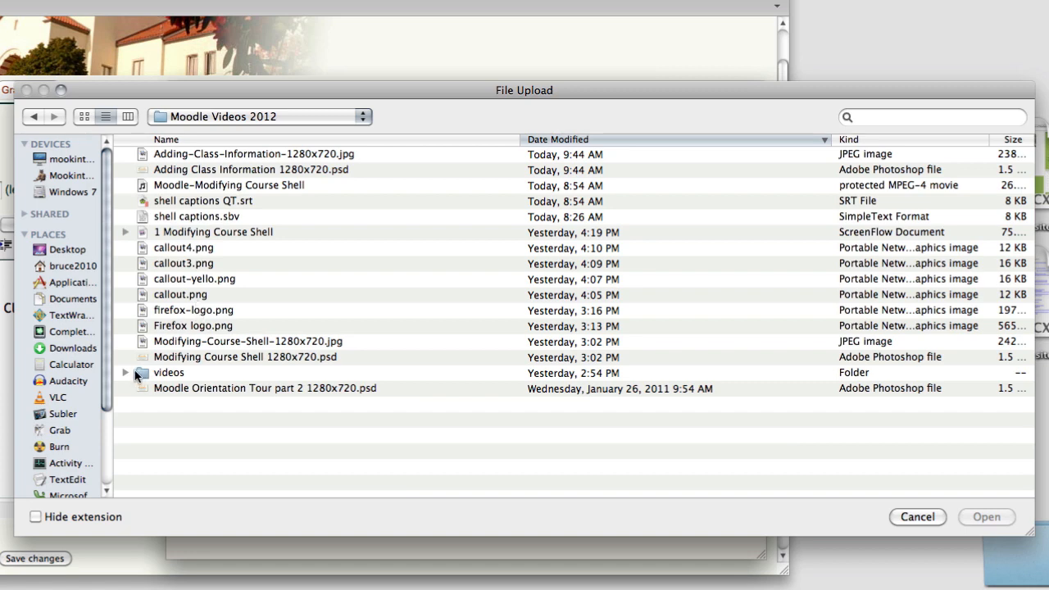
Pick Img Class info.PNG from the videos folder and confirm it for upload.
left_click(125, 372)
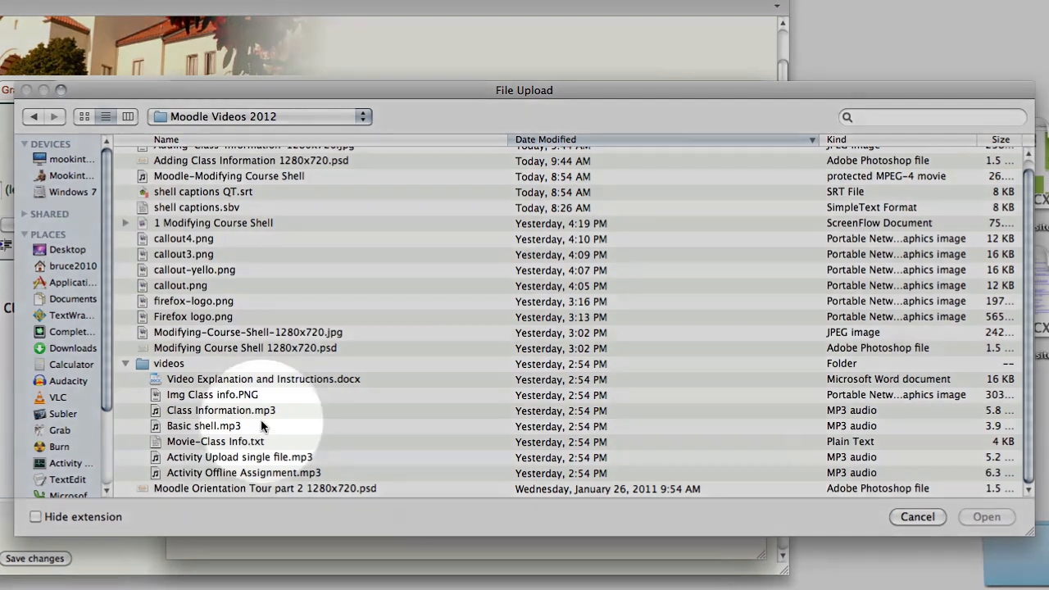
left_click(212, 394)
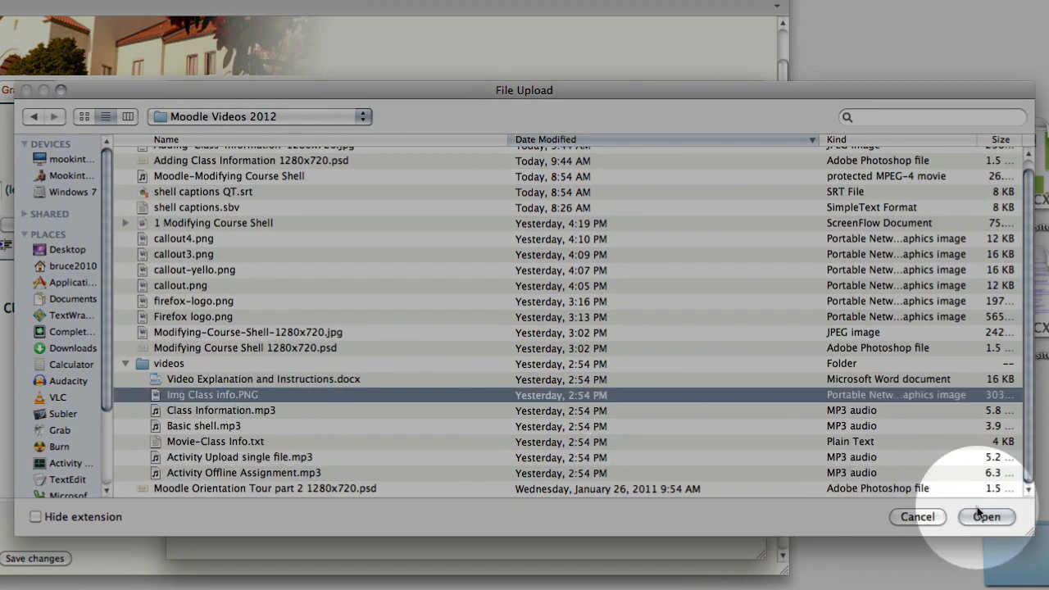
left_click(983, 517)
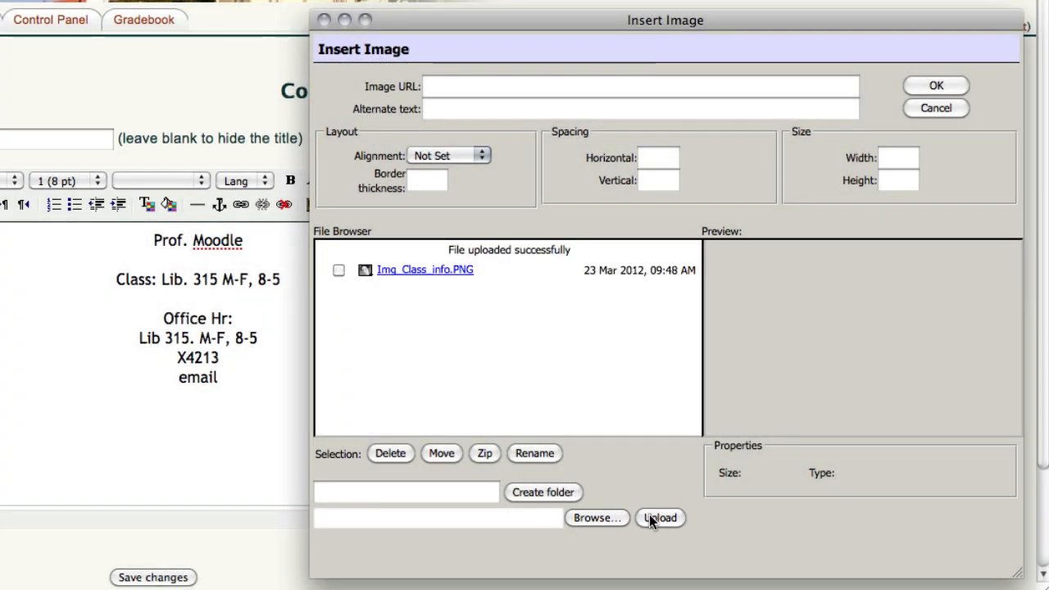
mouse_move(426, 318)
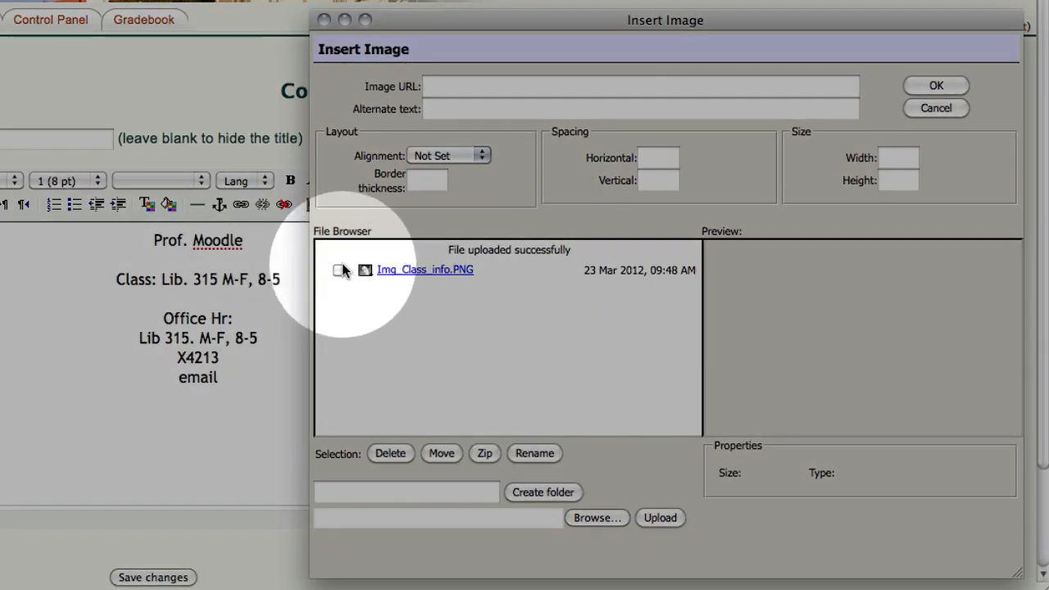
Choose the uploaded Img_Class_info.PNG, loading its address, 500 × 724 size and preview.
left_click(424, 269)
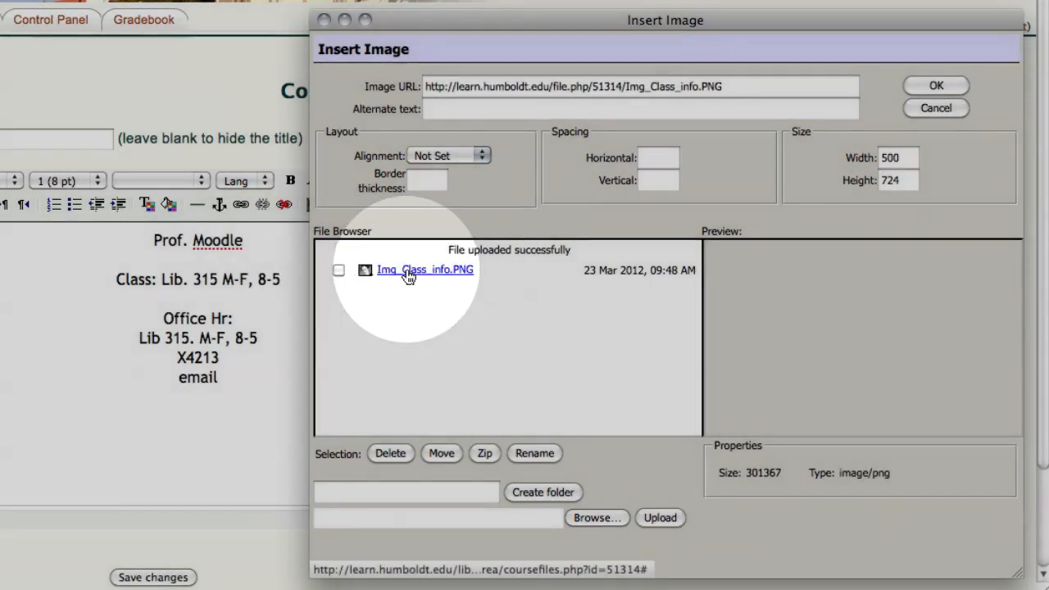
left_click(417, 270)
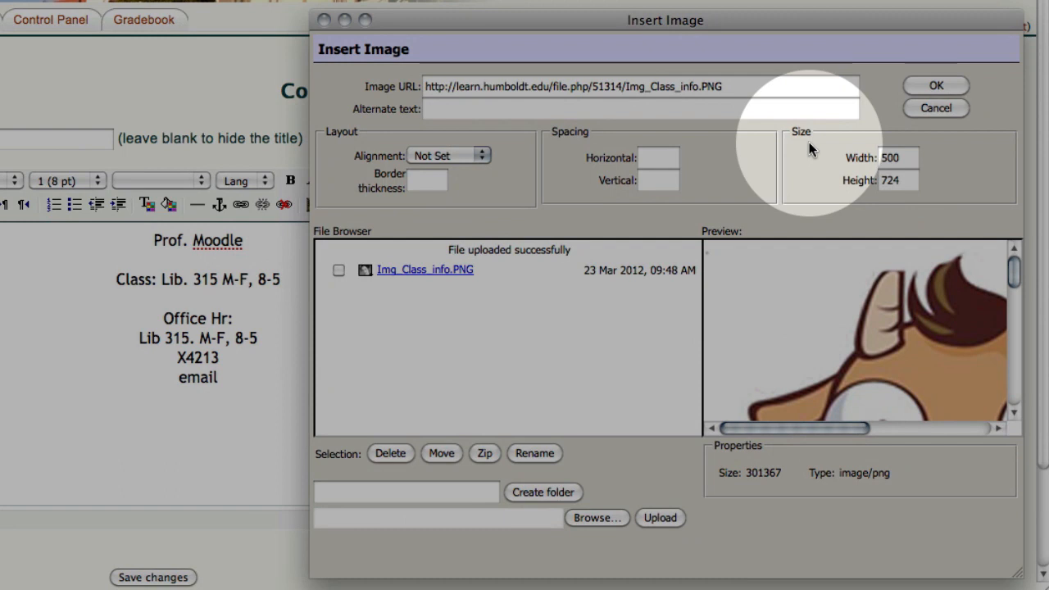
left_click(901, 158)
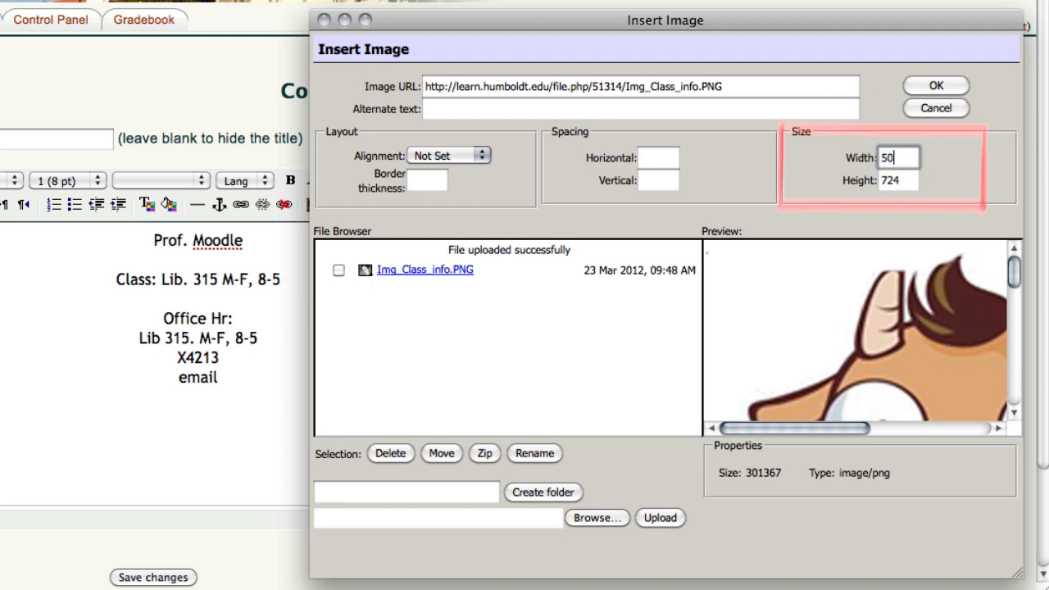
Set the image size to 50 × 72 with spacing 8 and 8.
left_click(904, 182)
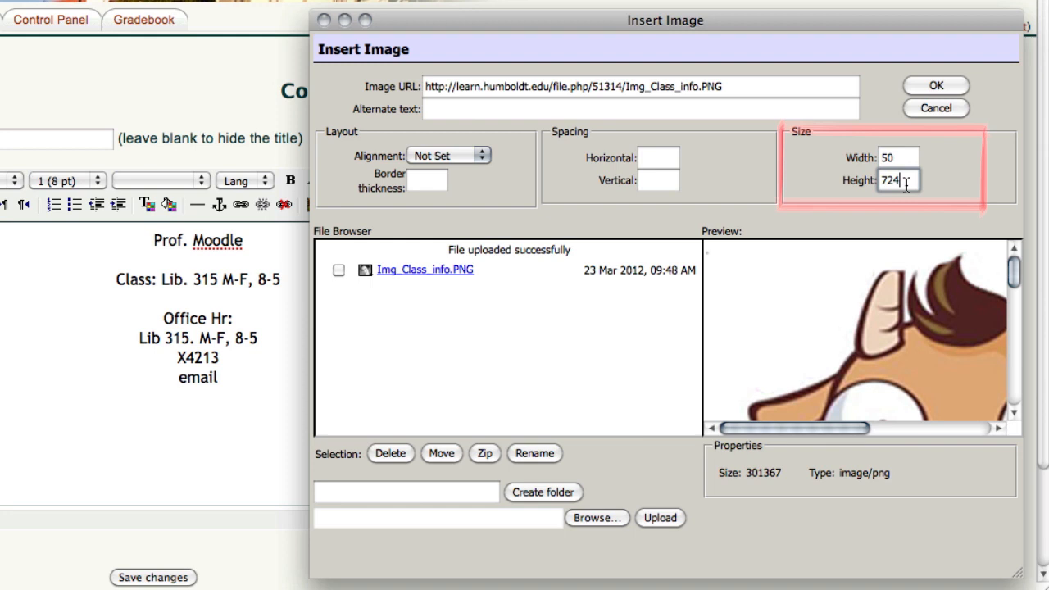
key("Backspace")
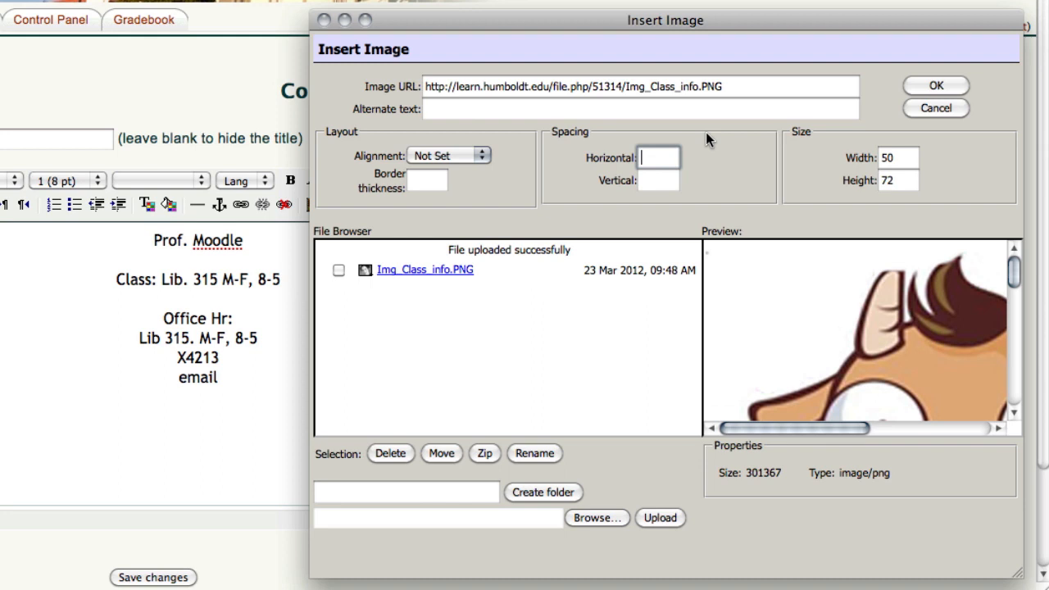
type("8")
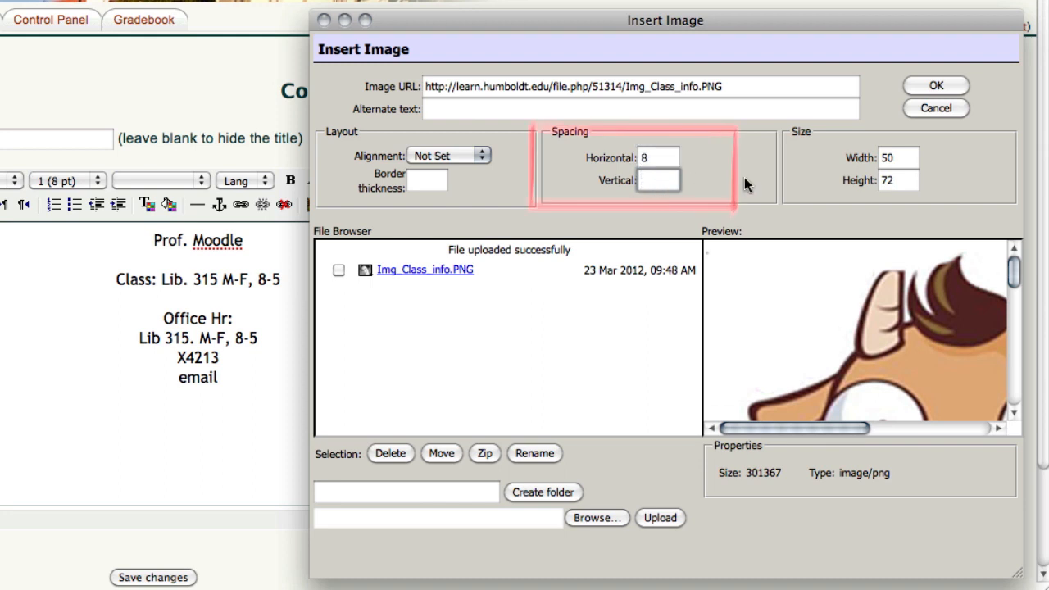
type("8")
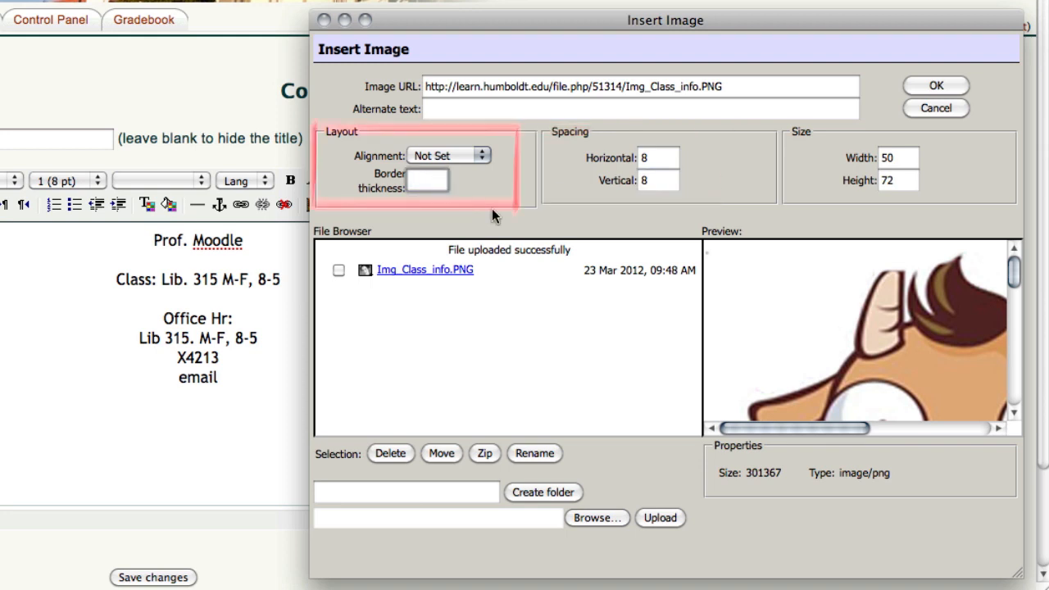
Give the image border thickness 1 and alternate text 'Professor Moodle'.
type("1")
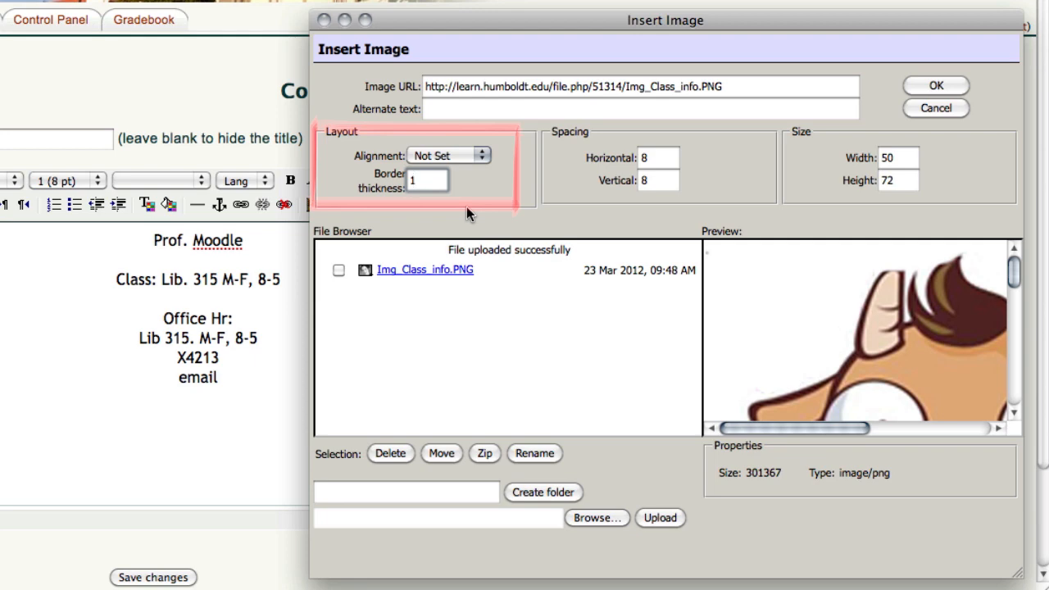
left_click(427, 179)
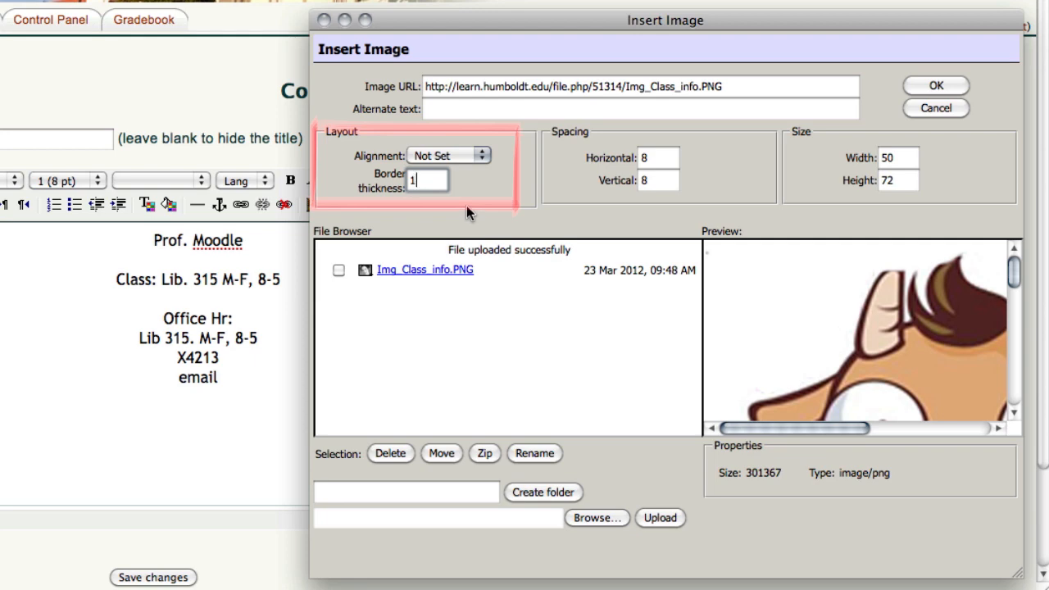
left_click(467, 108)
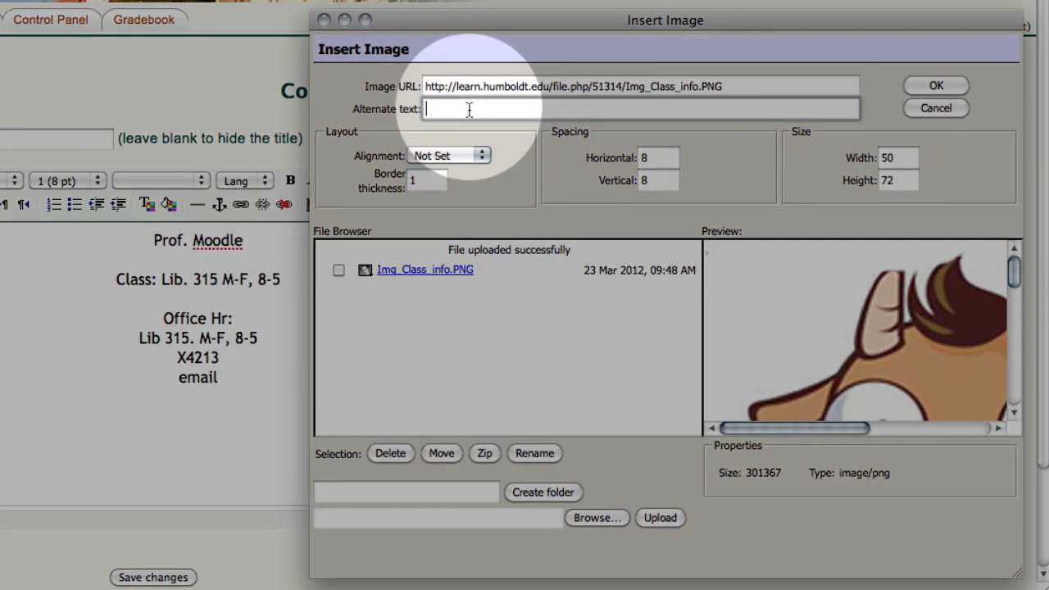
type("Profess")
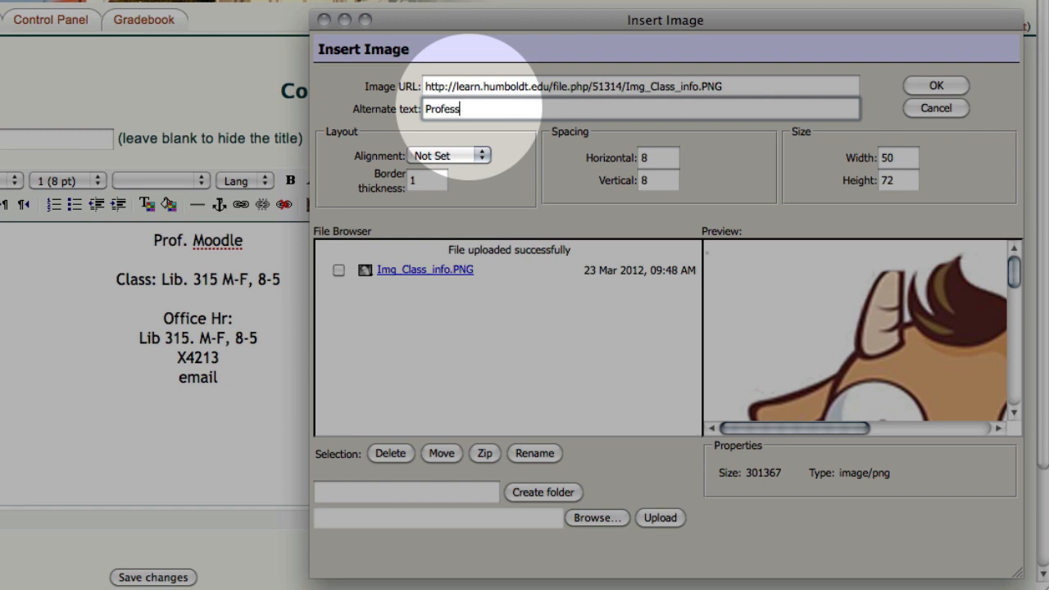
type("sor Moodle")
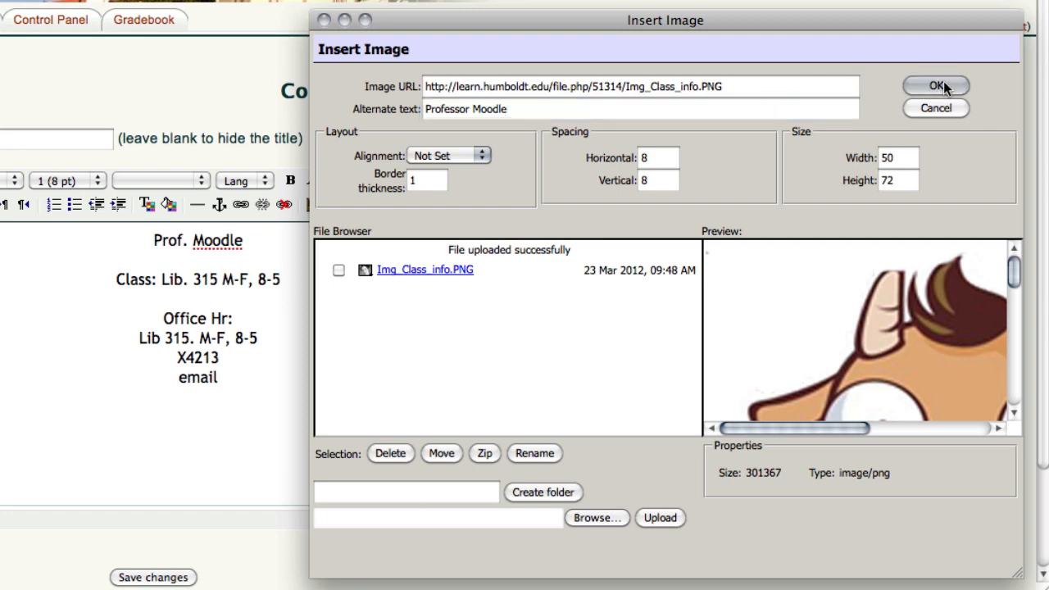
Insert the professor image below Prof. Moodle and enlarge it to about 70 × 99 pixels.
left_click(933, 85)
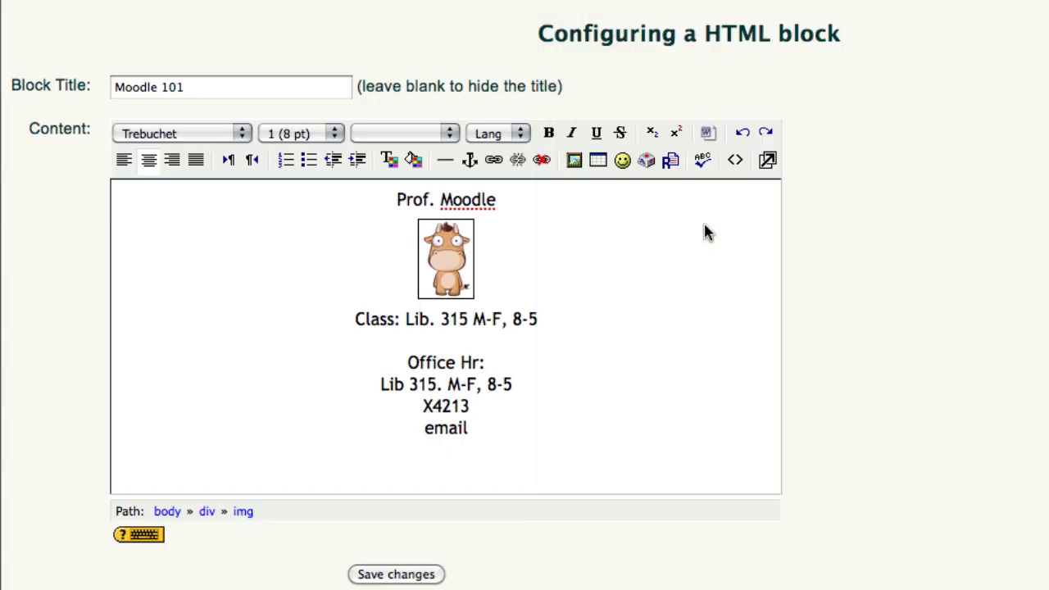
mouse_move(557, 308)
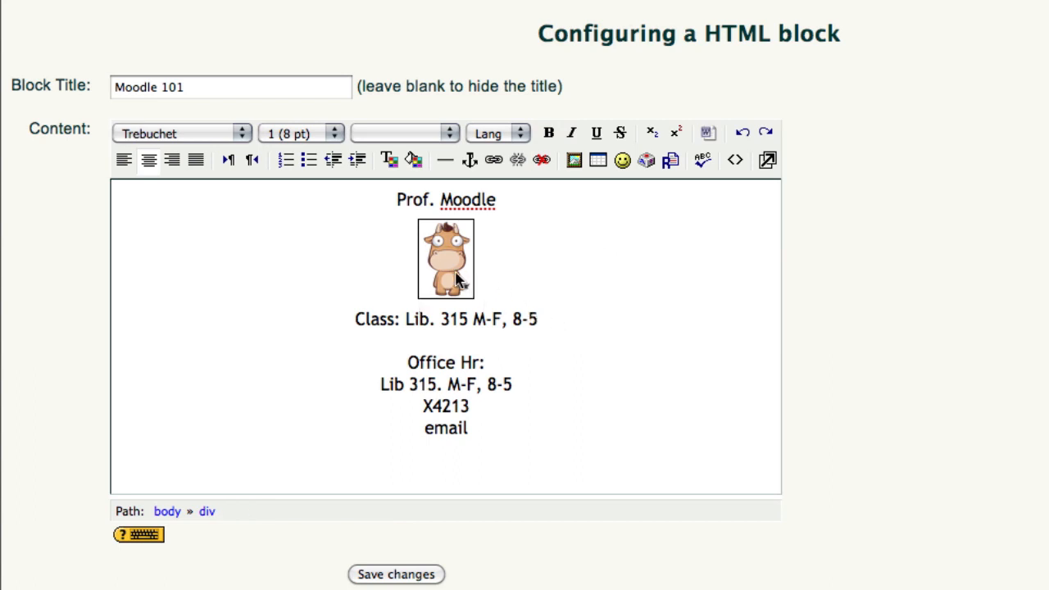
left_click(445, 260)
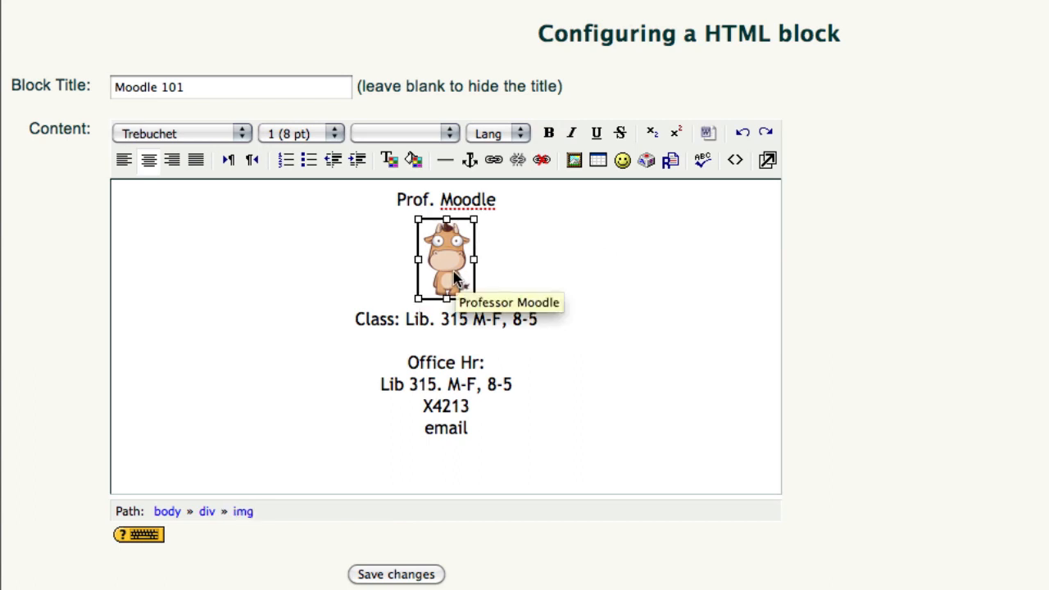
mouse_move(473, 299)
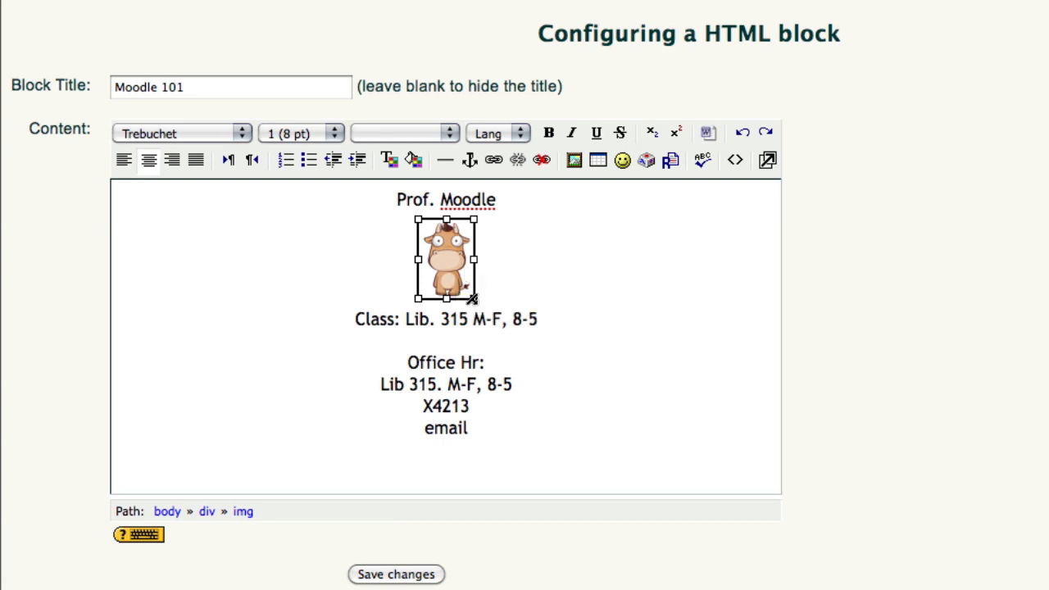
mouse_move(474, 220)
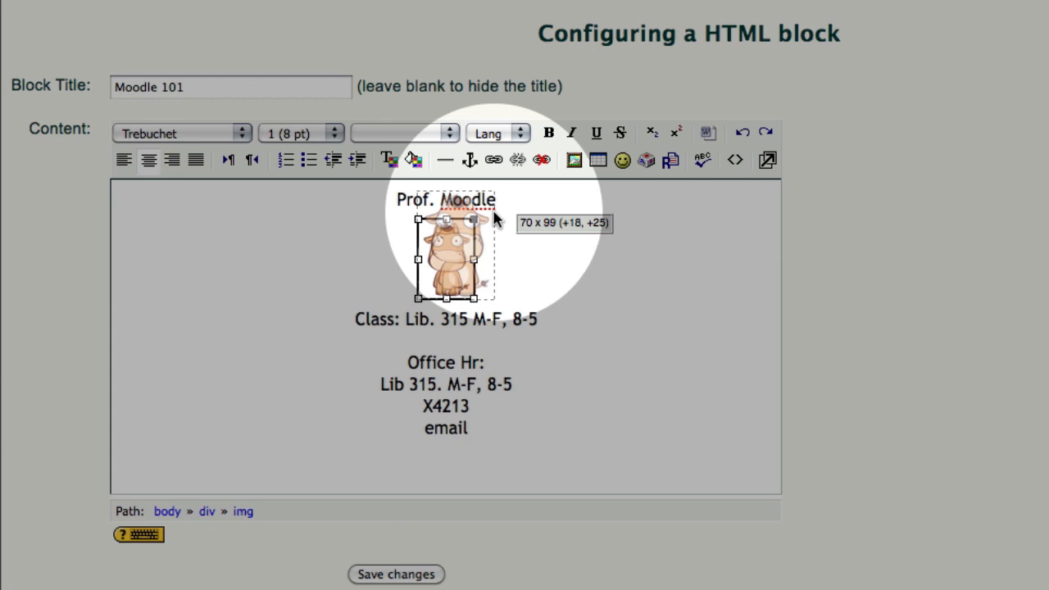
left_click_drag(474, 299, 477, 303)
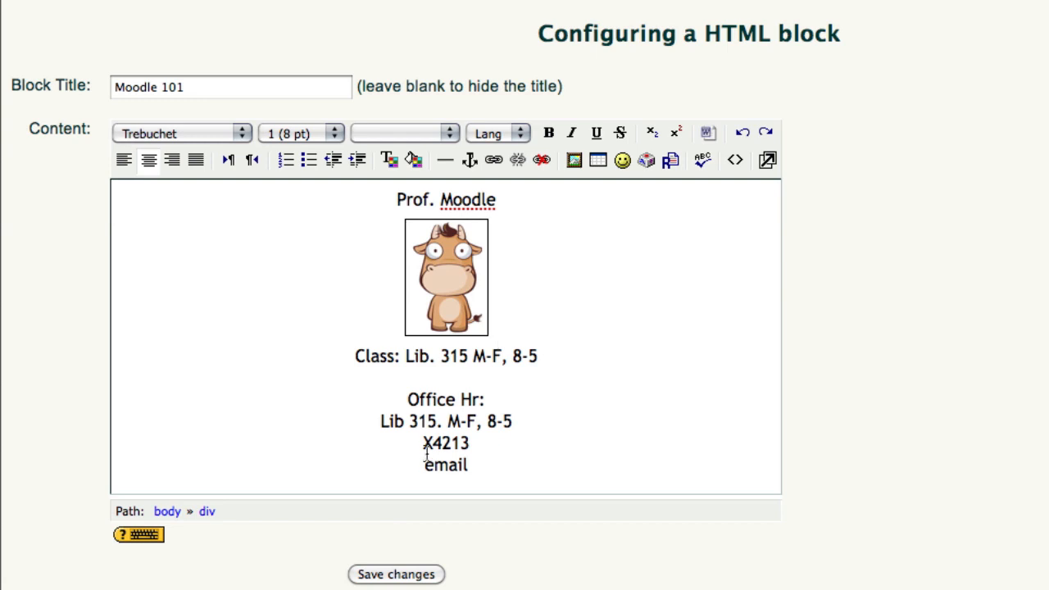
double_click(445, 465)
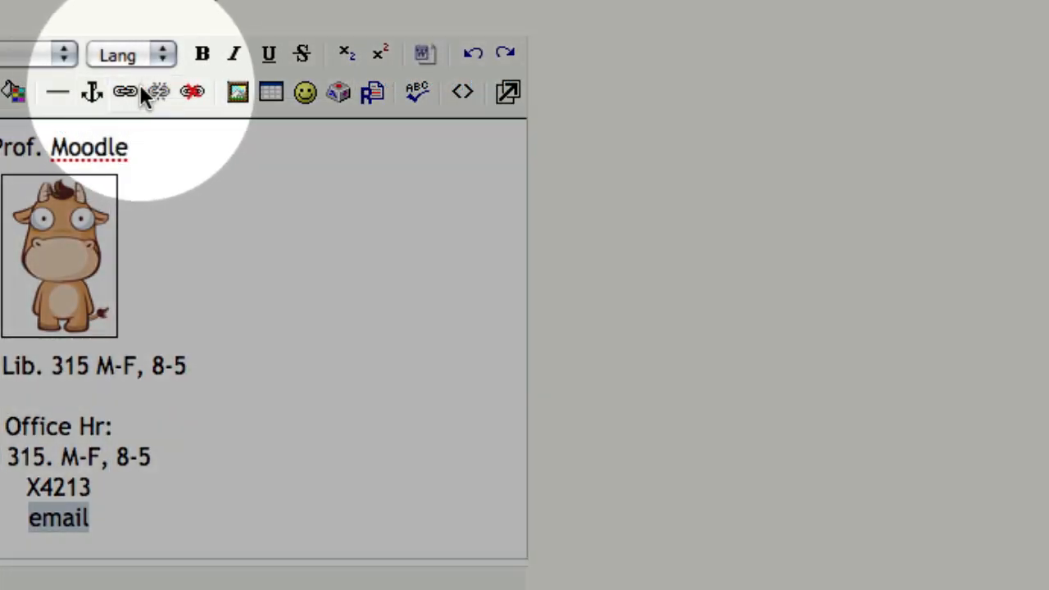
left_click(125, 92)
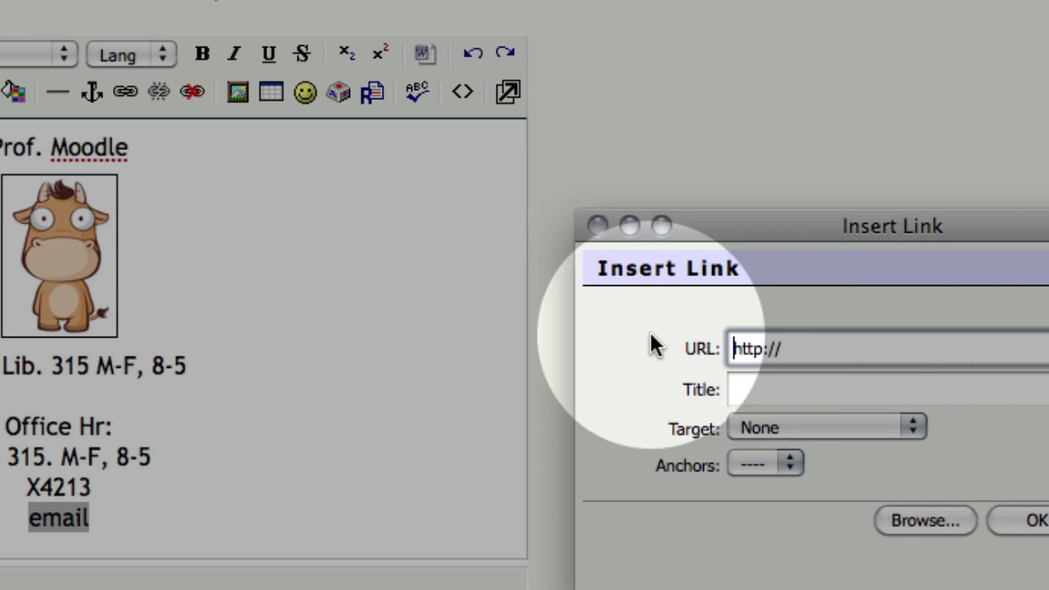
type("m")
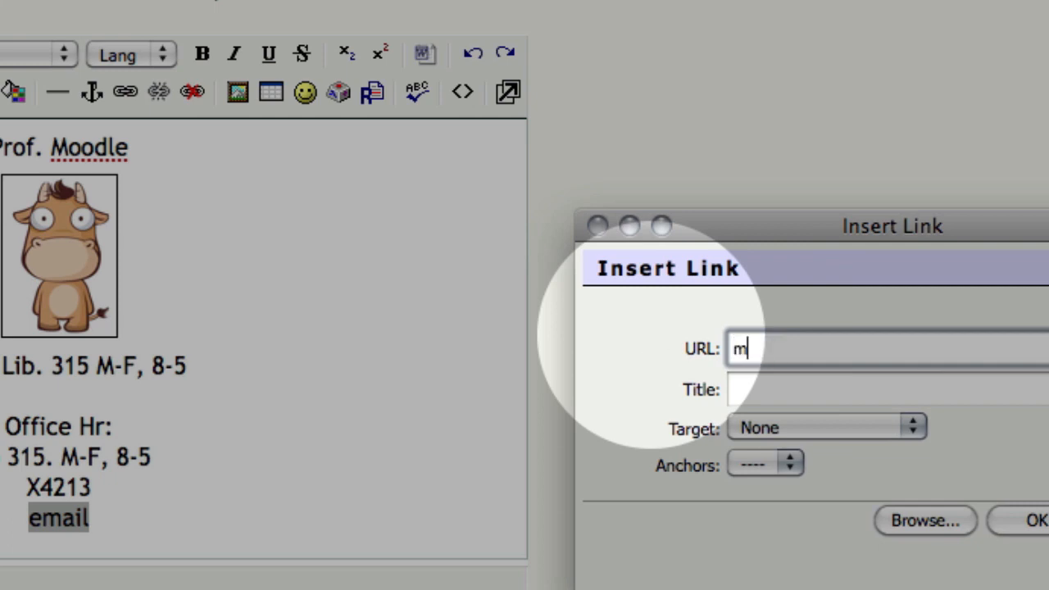
type("ailto")
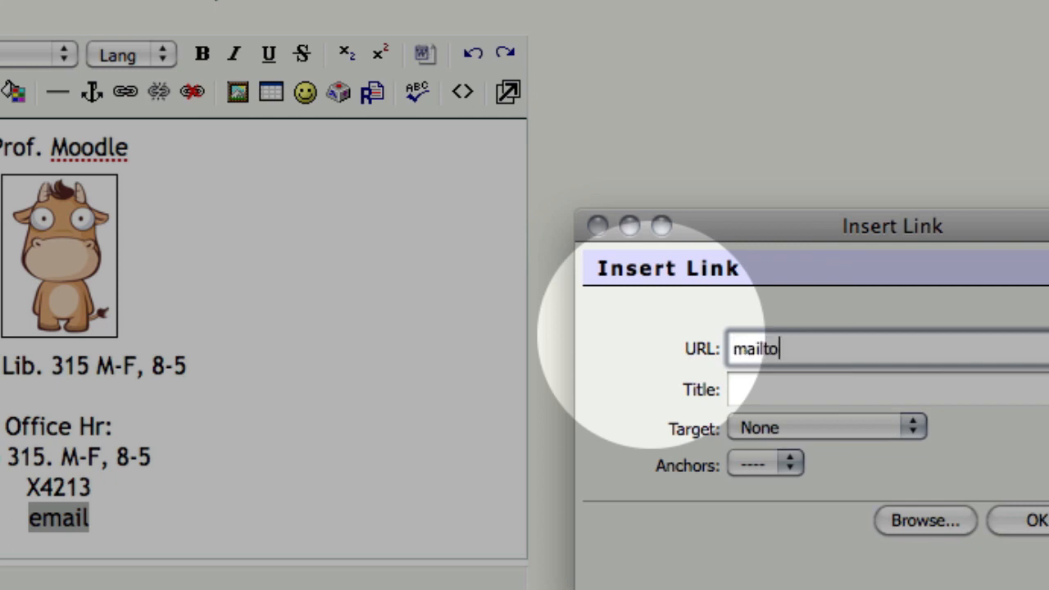
type(":")
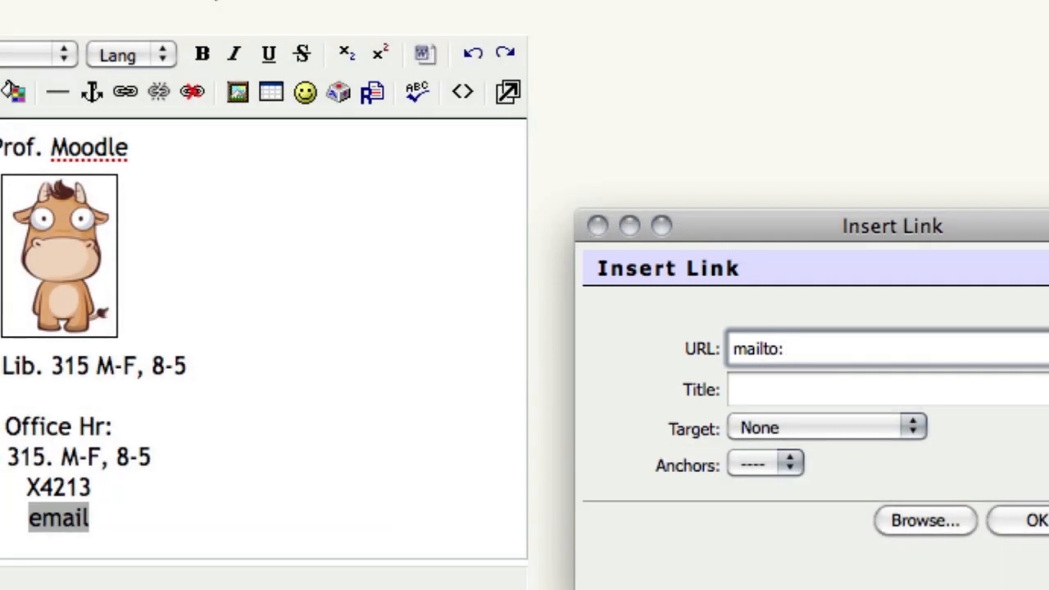
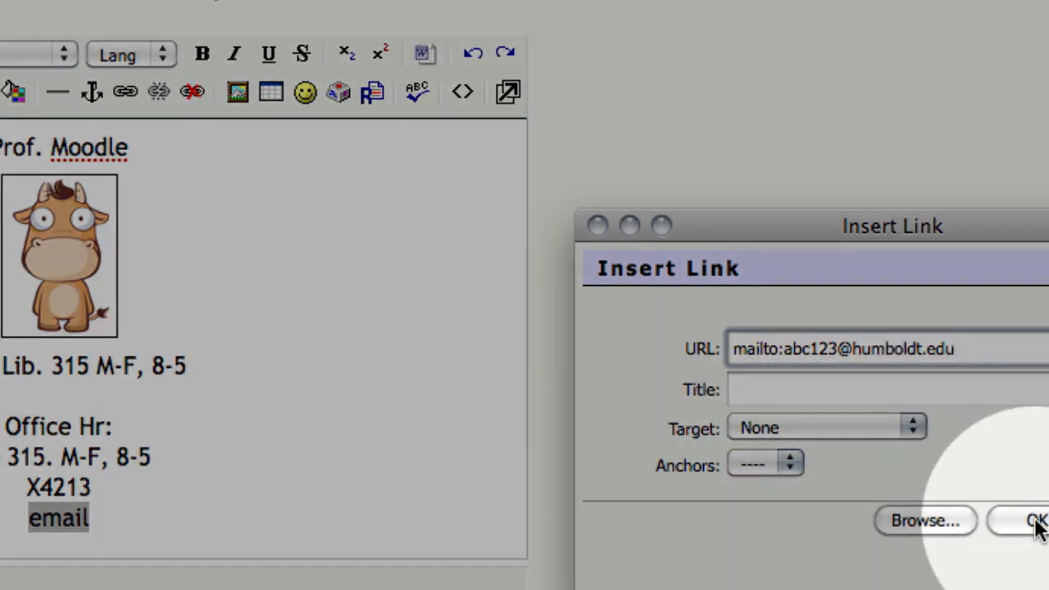
left_click(1033, 519)
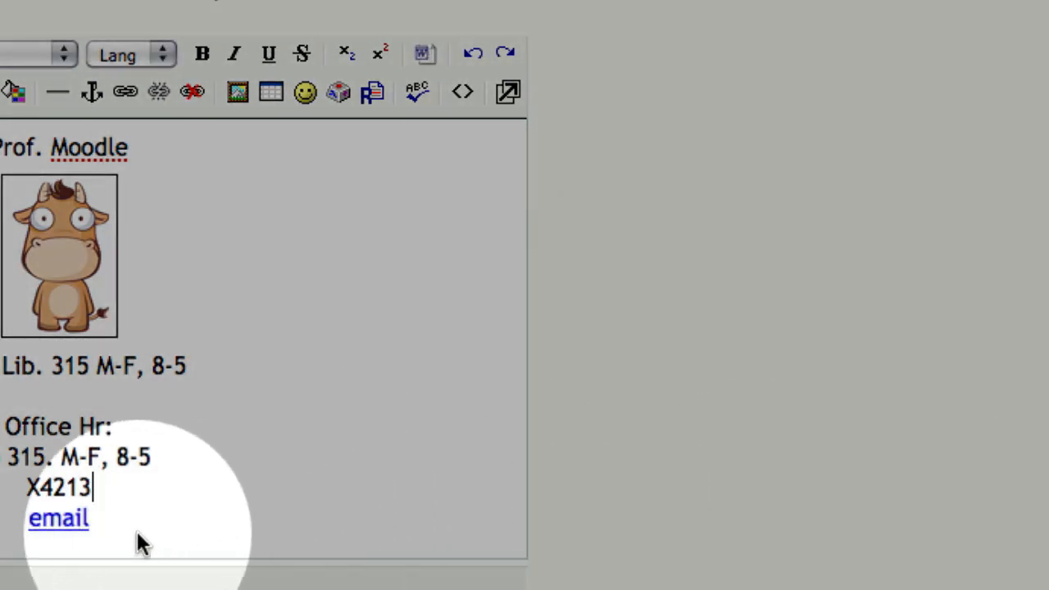
mouse_move(67, 543)
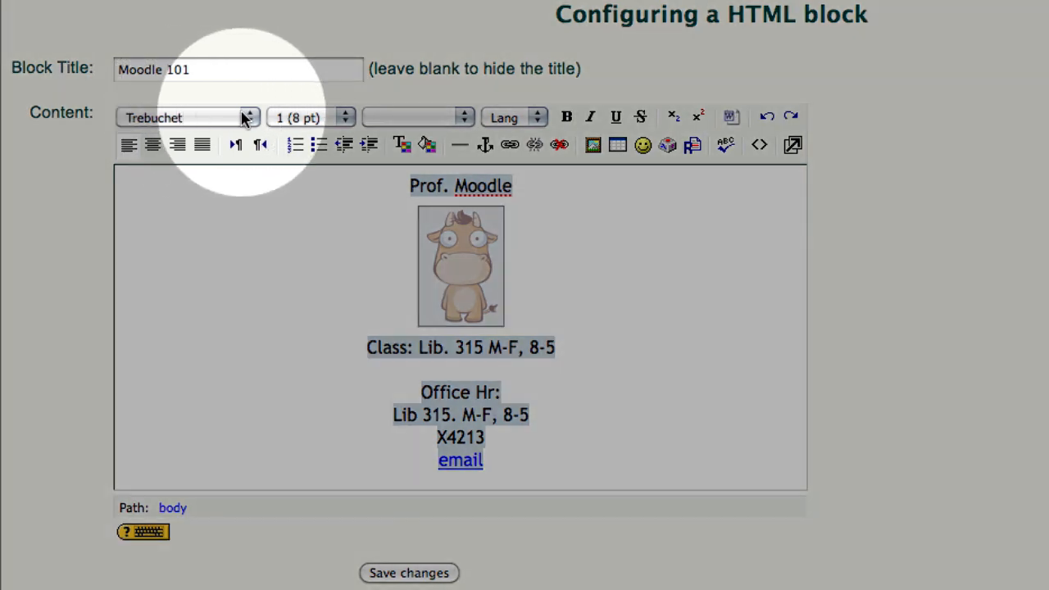
mouse_move(144, 148)
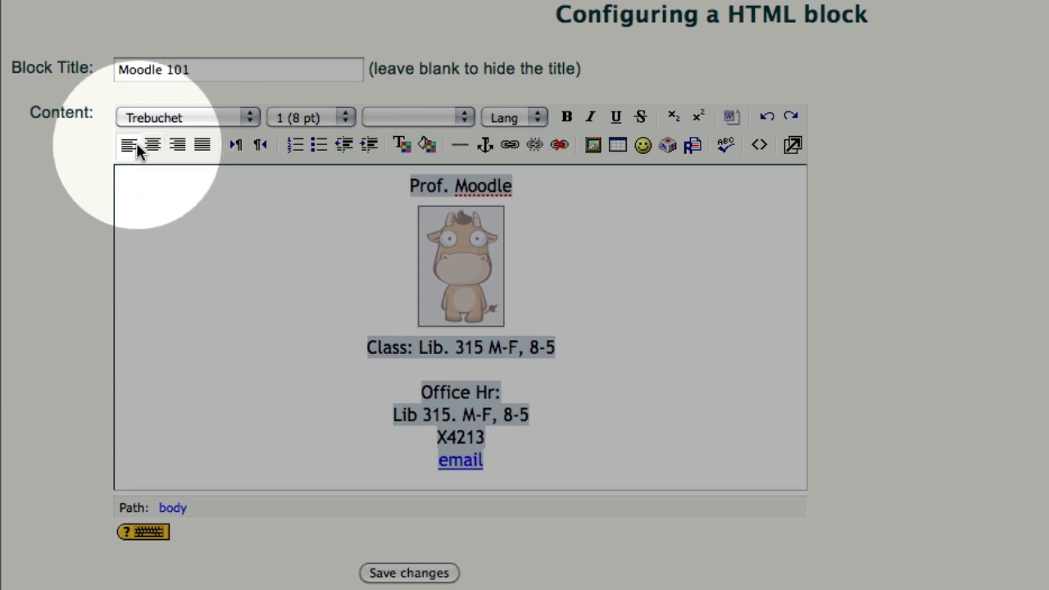
Apply Justify Center to the selected block content.
left_click(129, 145)
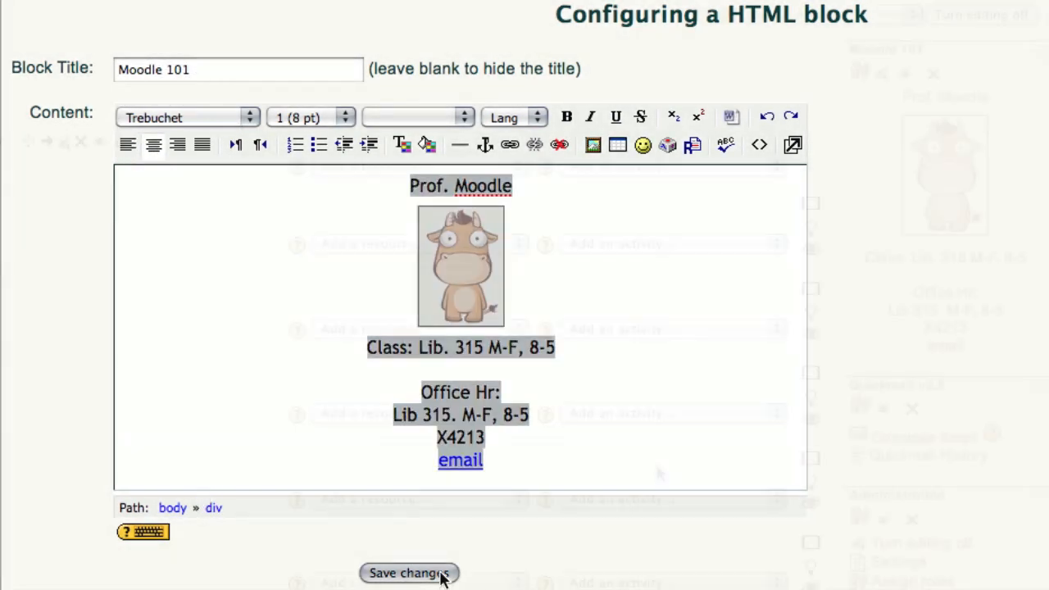
Save the Moodle 101 HTML block and turn off course editing to view it.
left_click(409, 573)
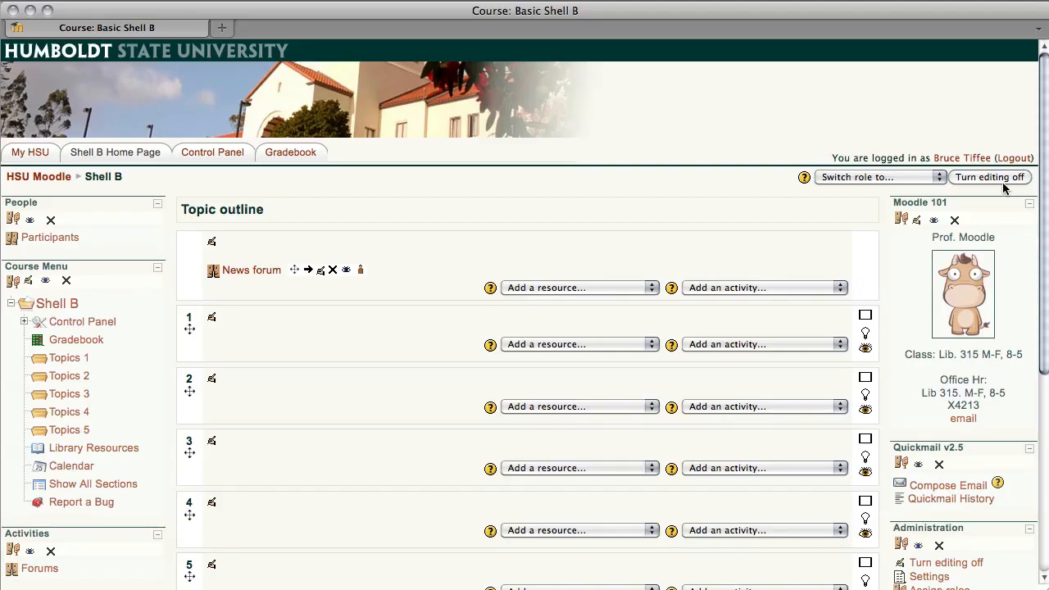
left_click(991, 176)
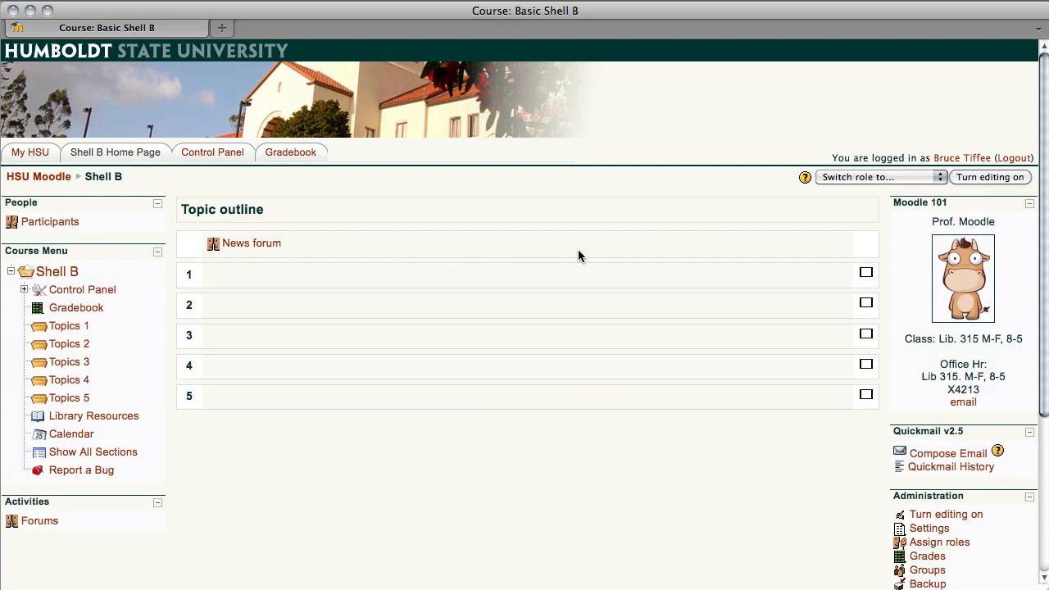